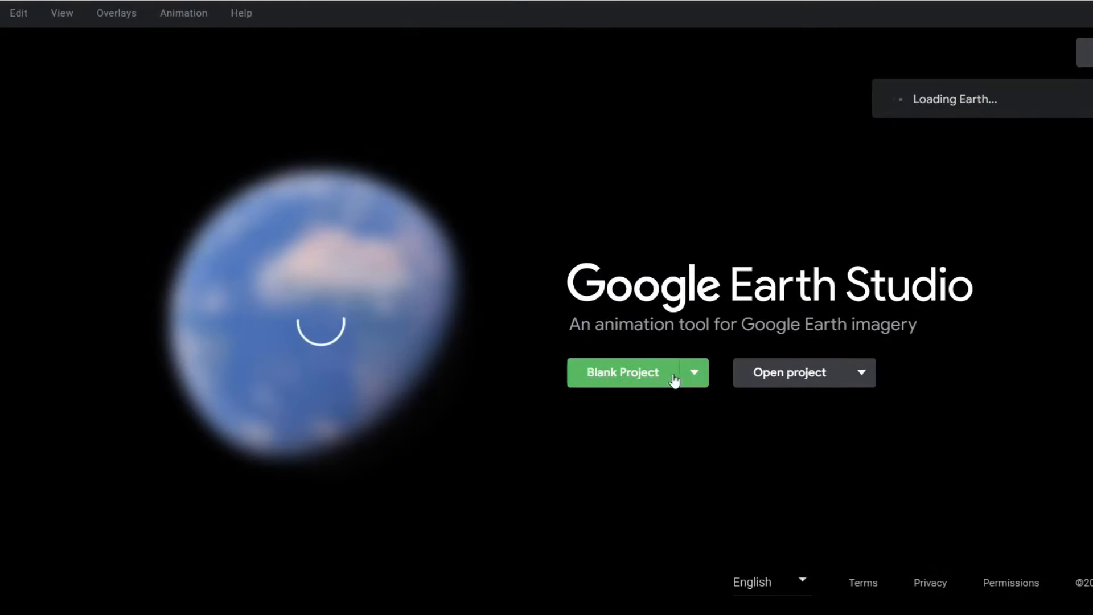
mouse_move(711, 373)
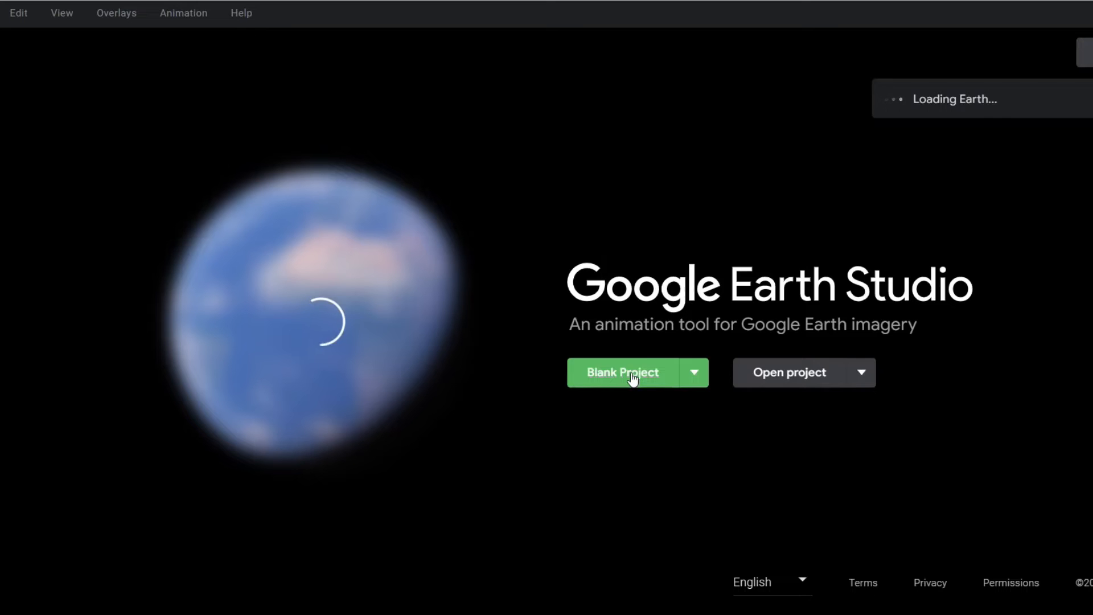
- Create a blank project named 'day to night' with its duration in timecode
left_click(622, 372)
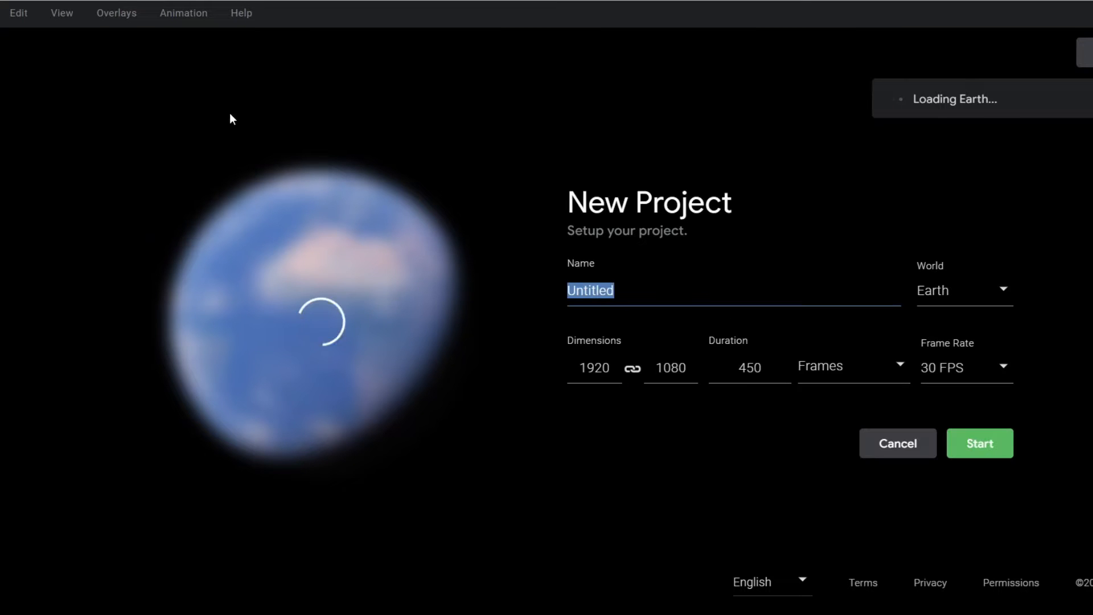
type("day to night")
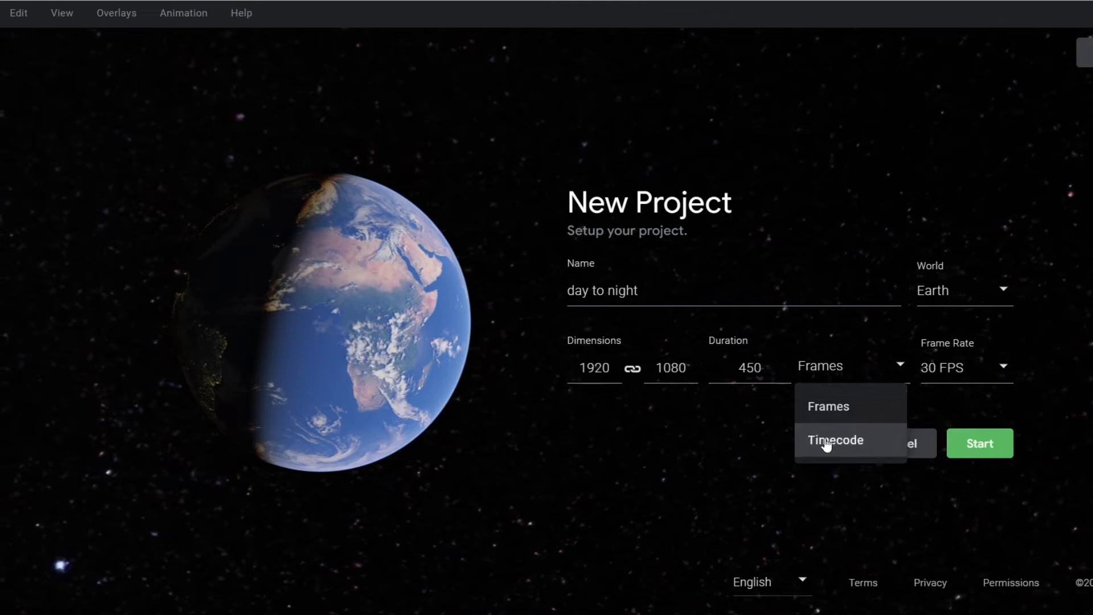
left_click(835, 440)
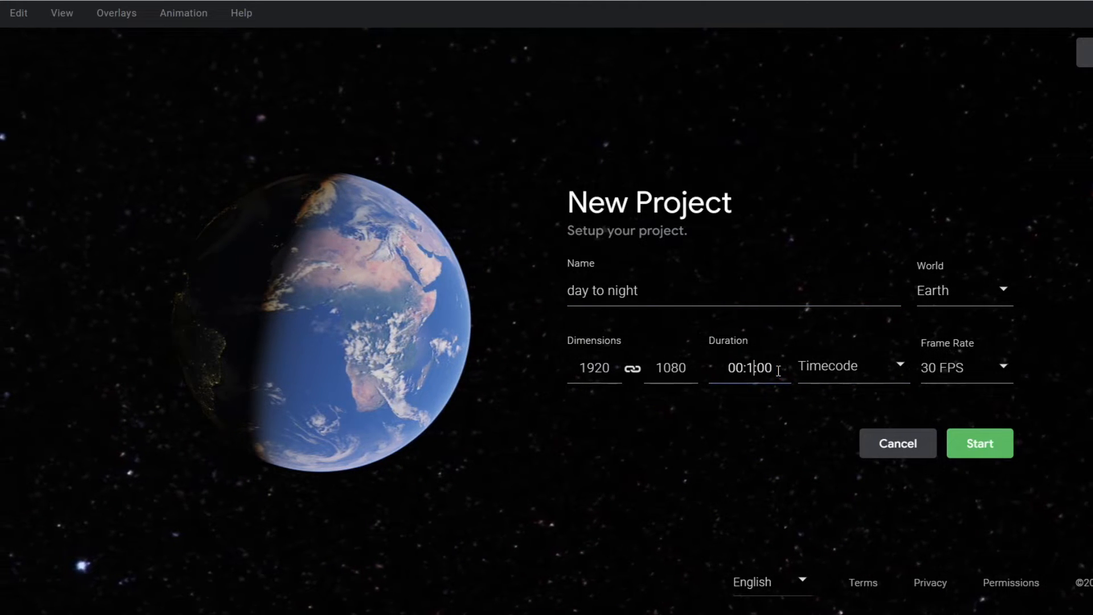
left_click(978, 444)
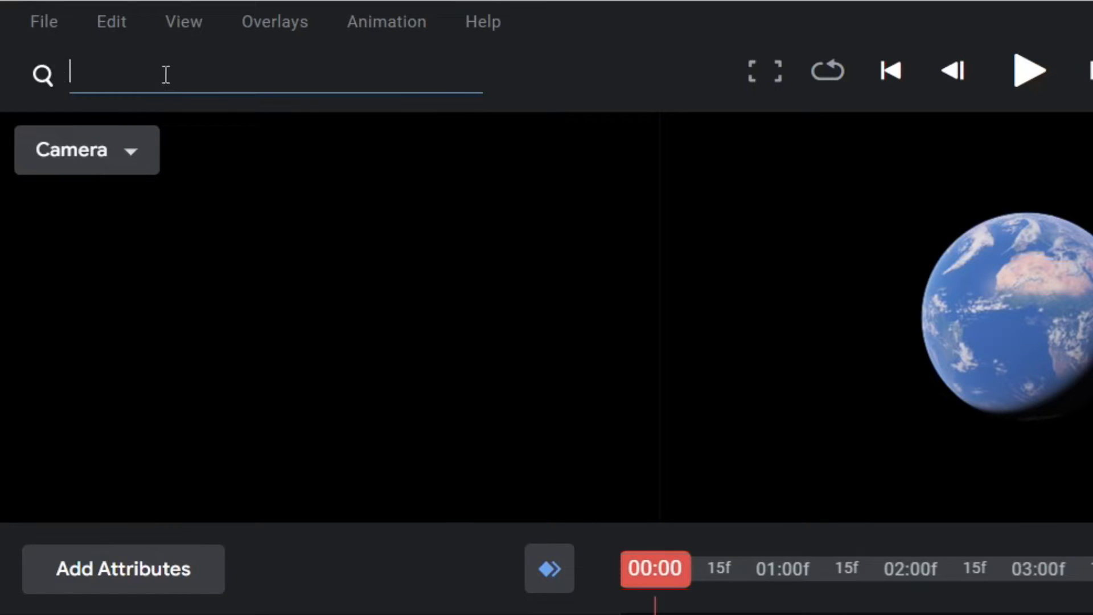
- Search for 'new york' and fly the camera to New York City
type("new york")
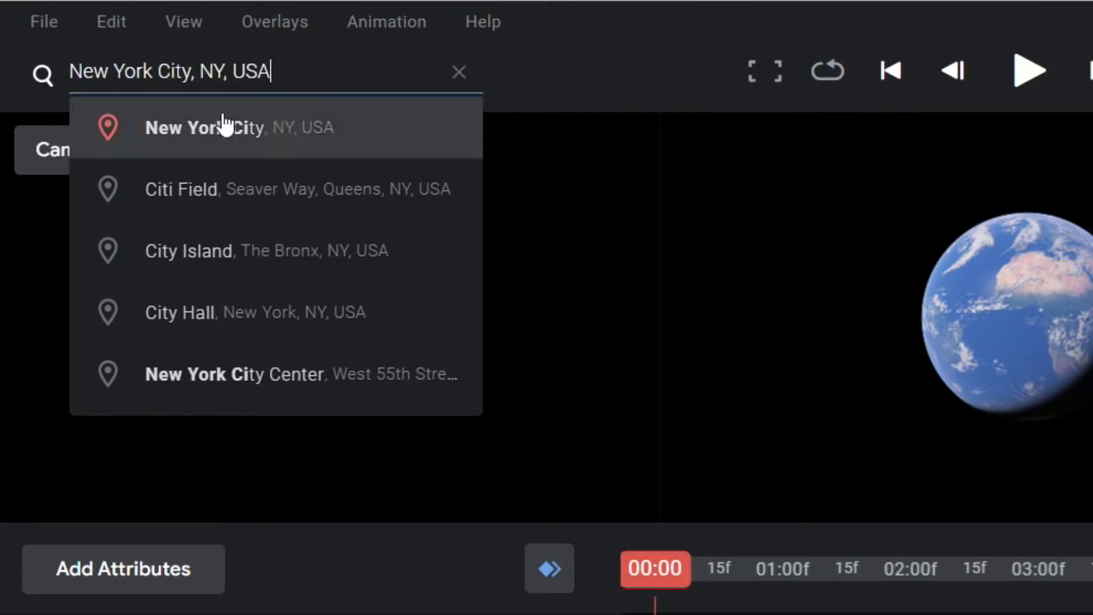
left_click(203, 128)
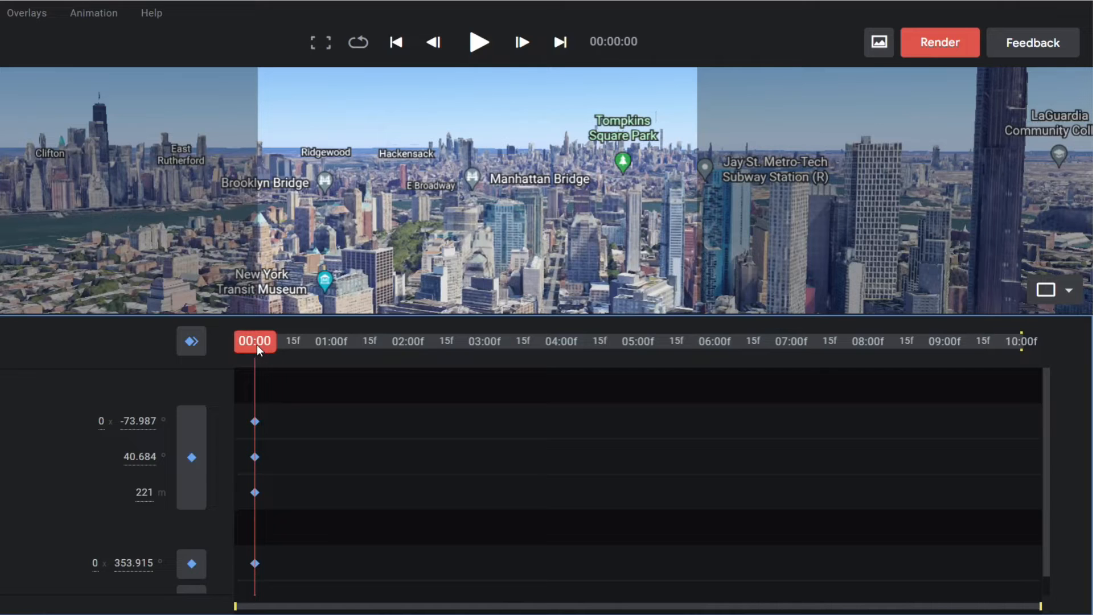
- Keyframe the camera at 10:00, then return to 00:00 and preview the pan
left_click(560, 42)
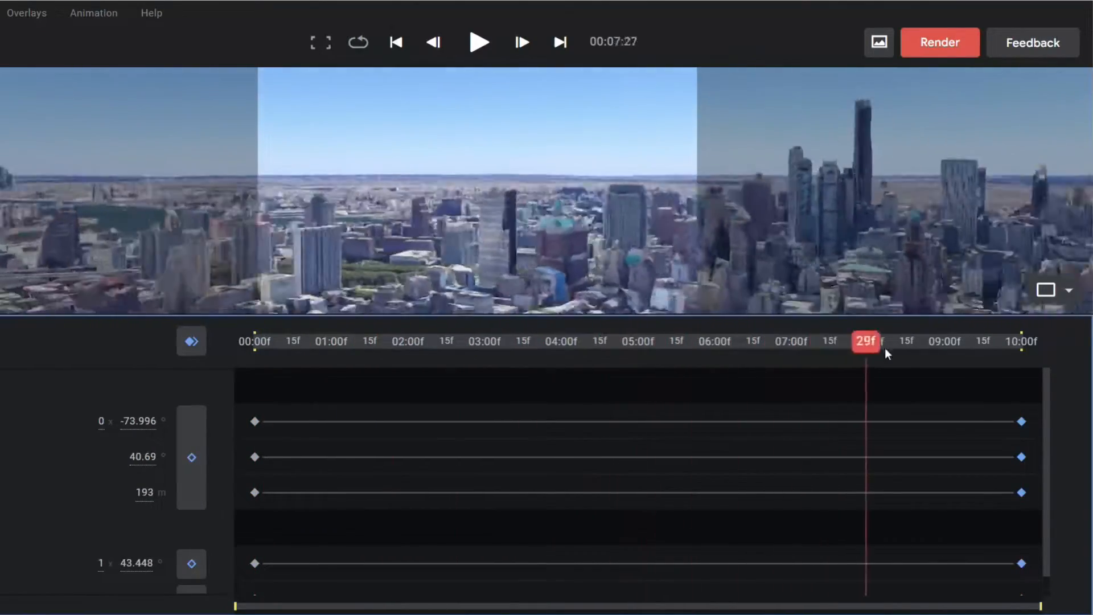
left_click(396, 42)
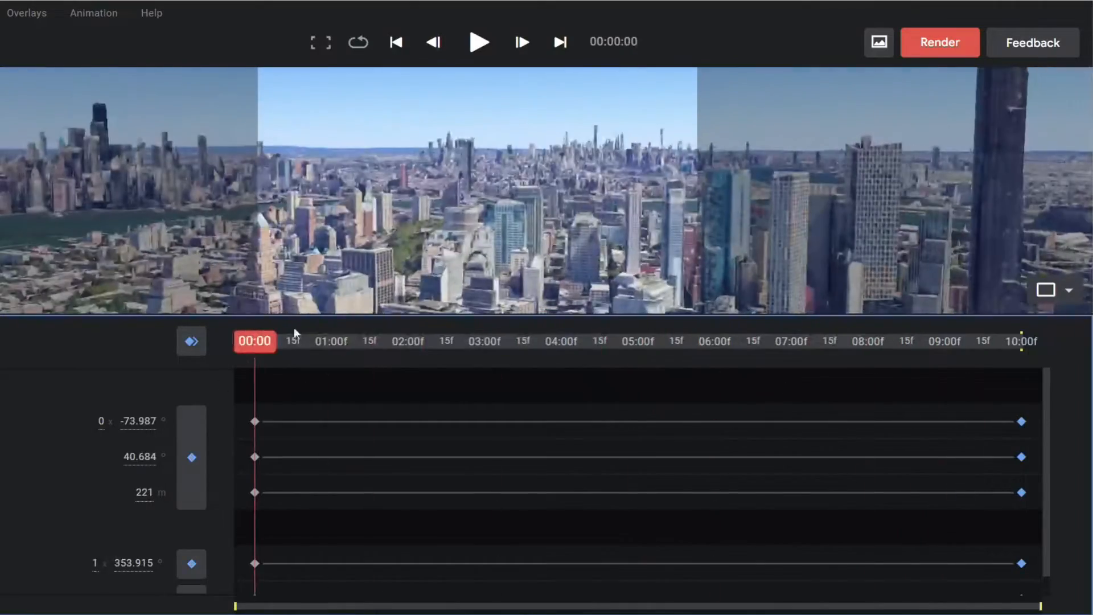
left_click(479, 42)
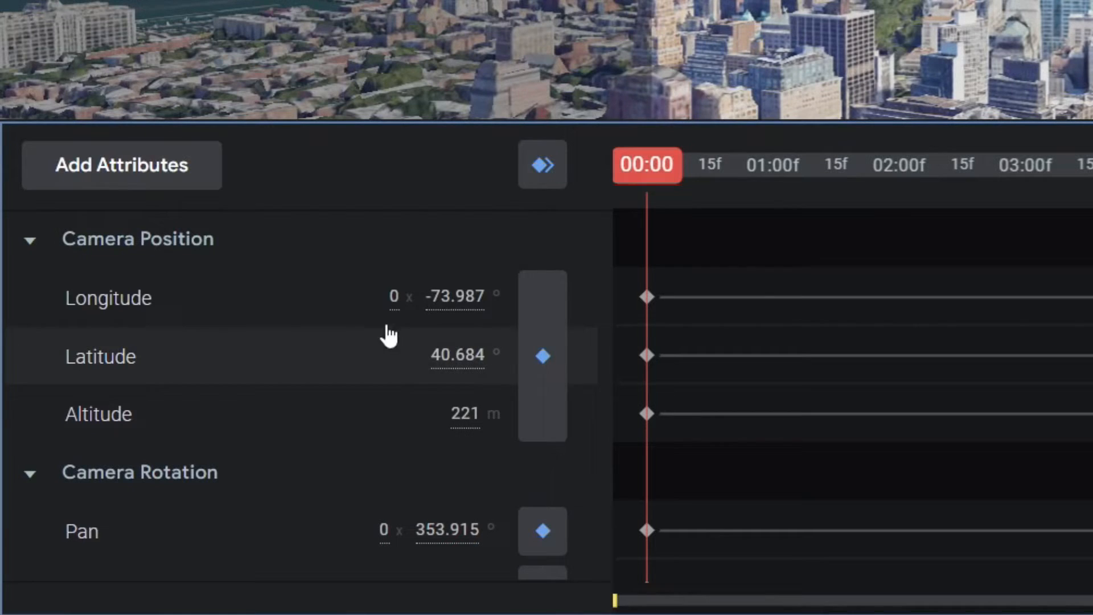
- Add Time of Day to the shot's animated attributes
left_click(121, 165)
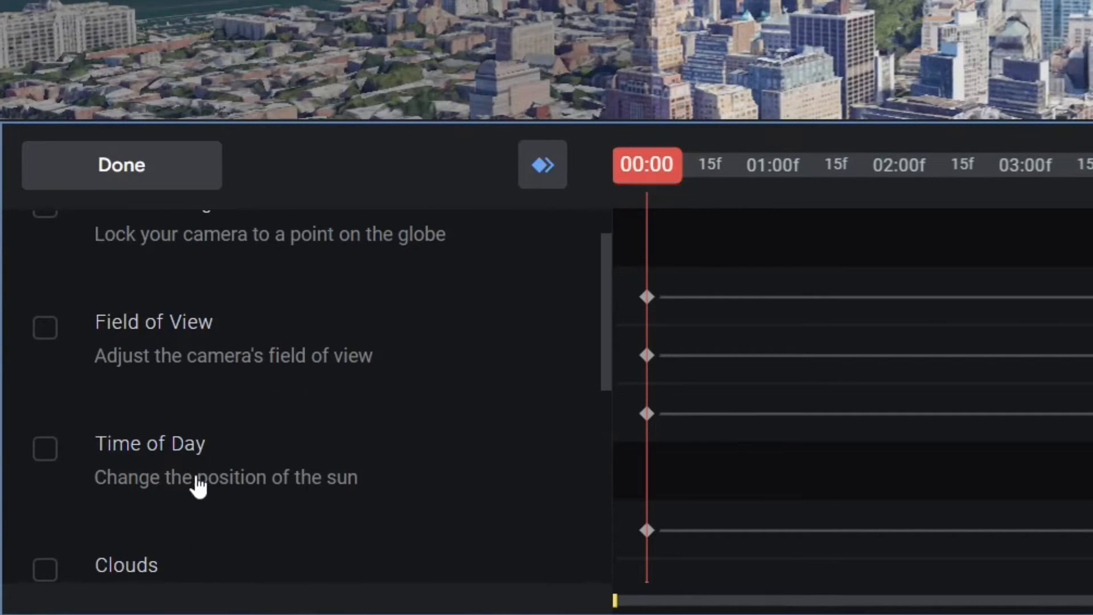
left_click(46, 448)
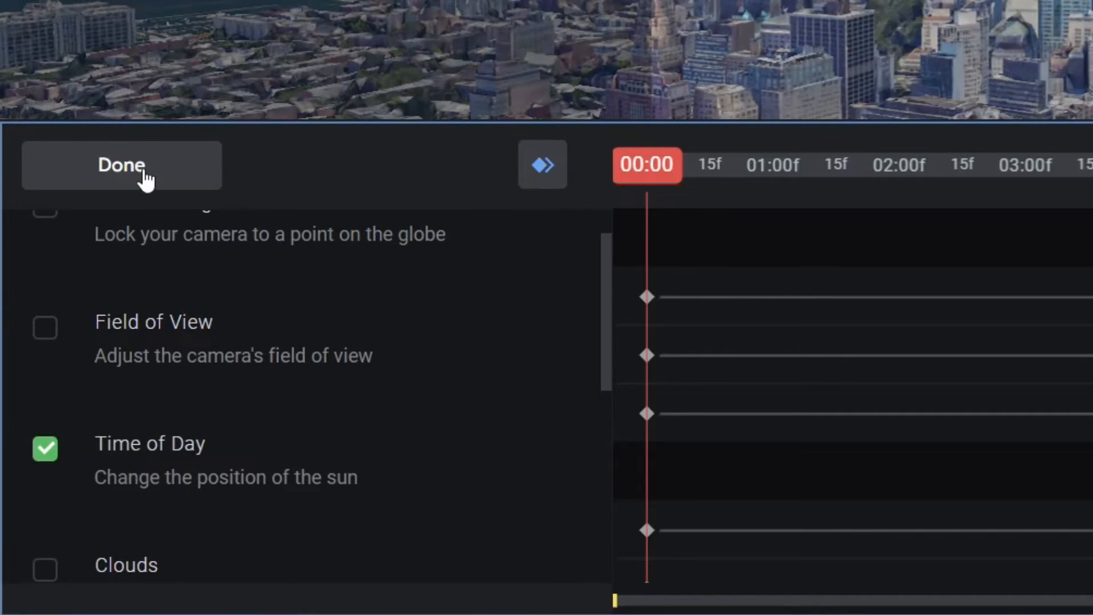
left_click(121, 164)
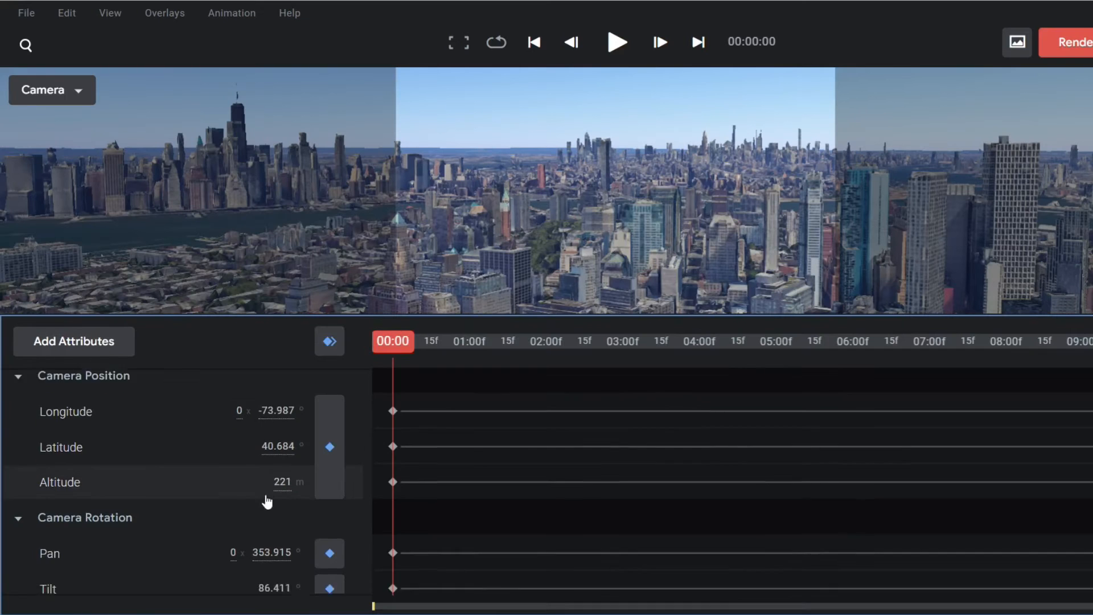
- Scroll down to the Environment section's Time track
scroll("down", 3)
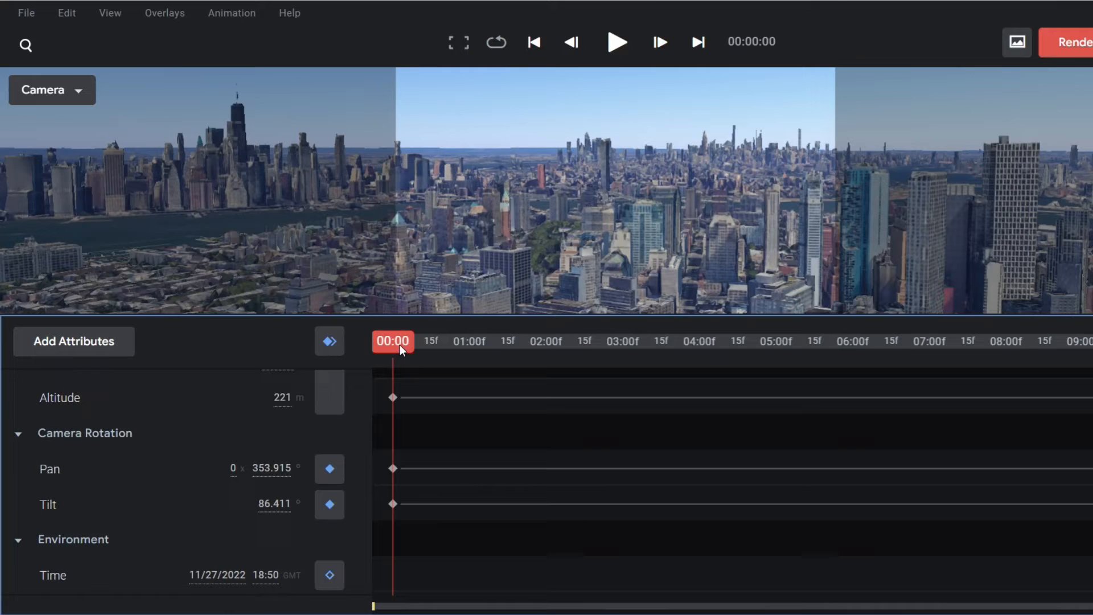
mouse_move(398, 358)
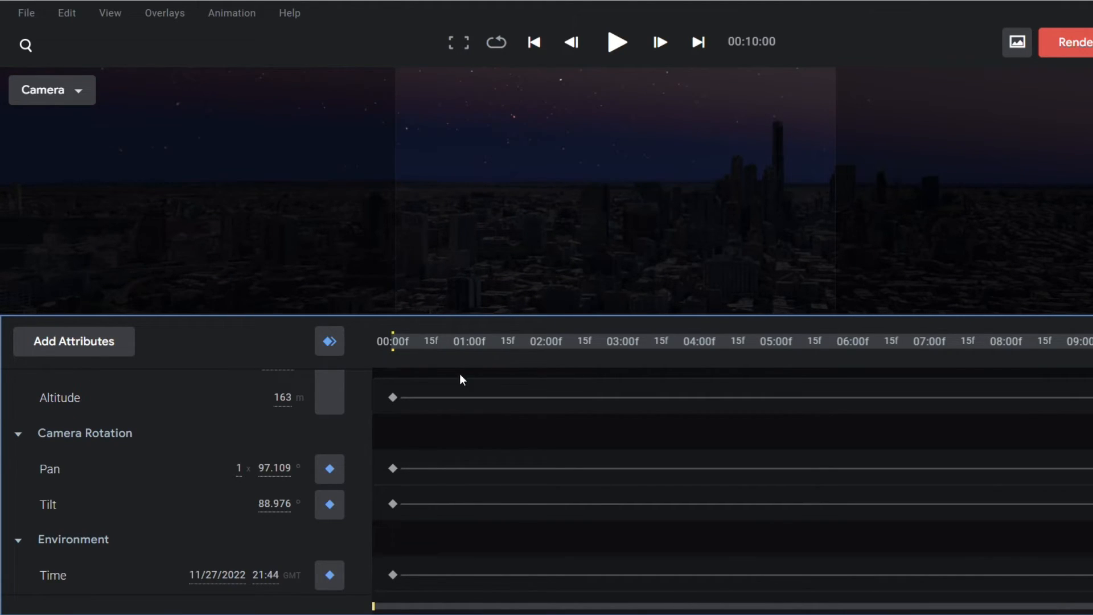
left_click(548, 341)
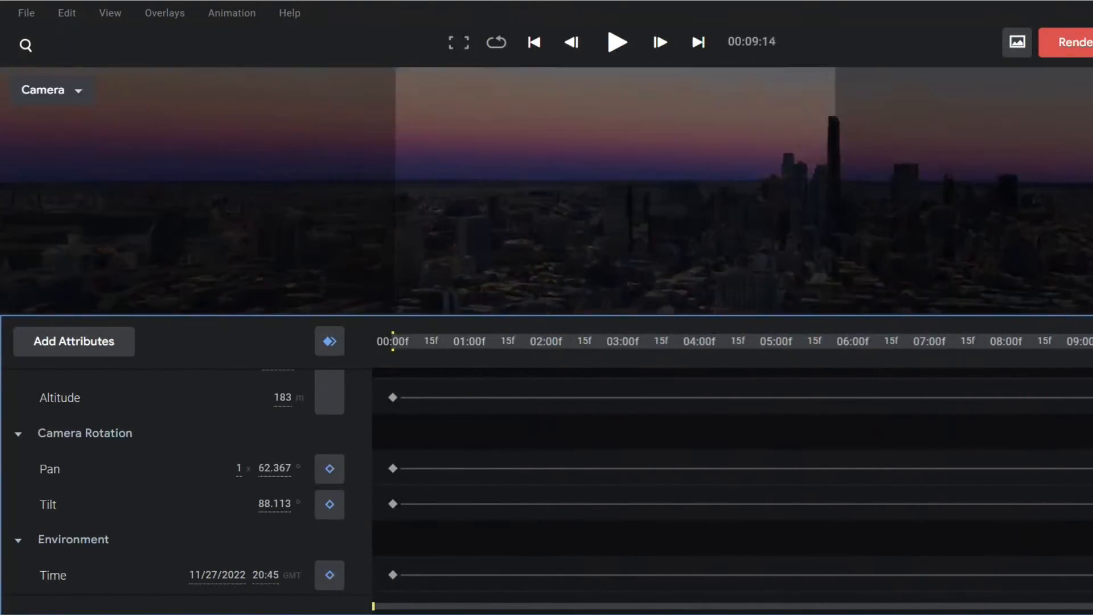
left_click(1037, 341)
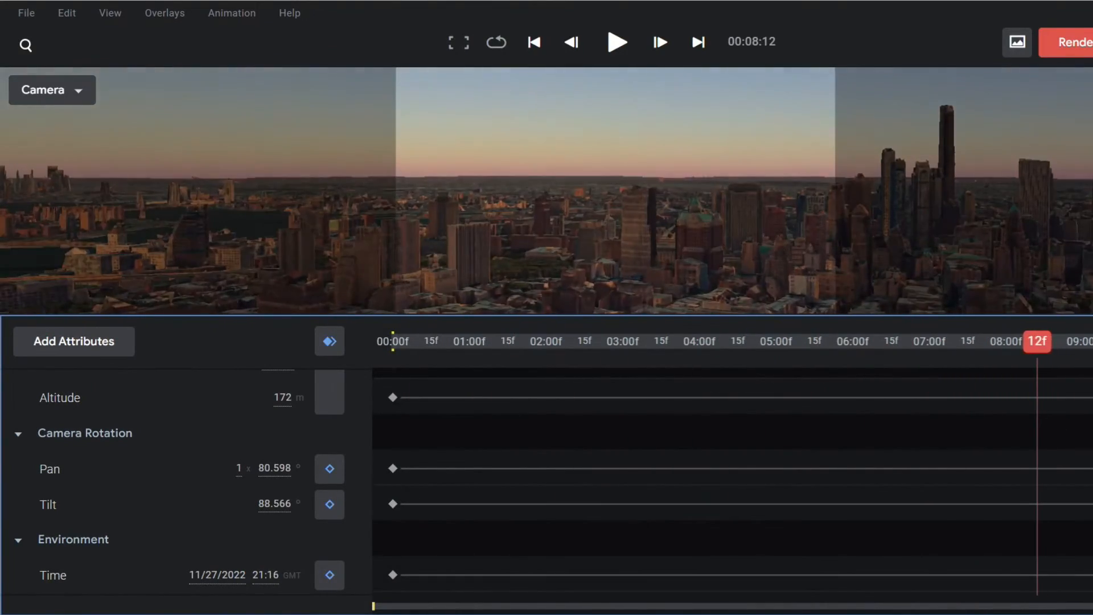